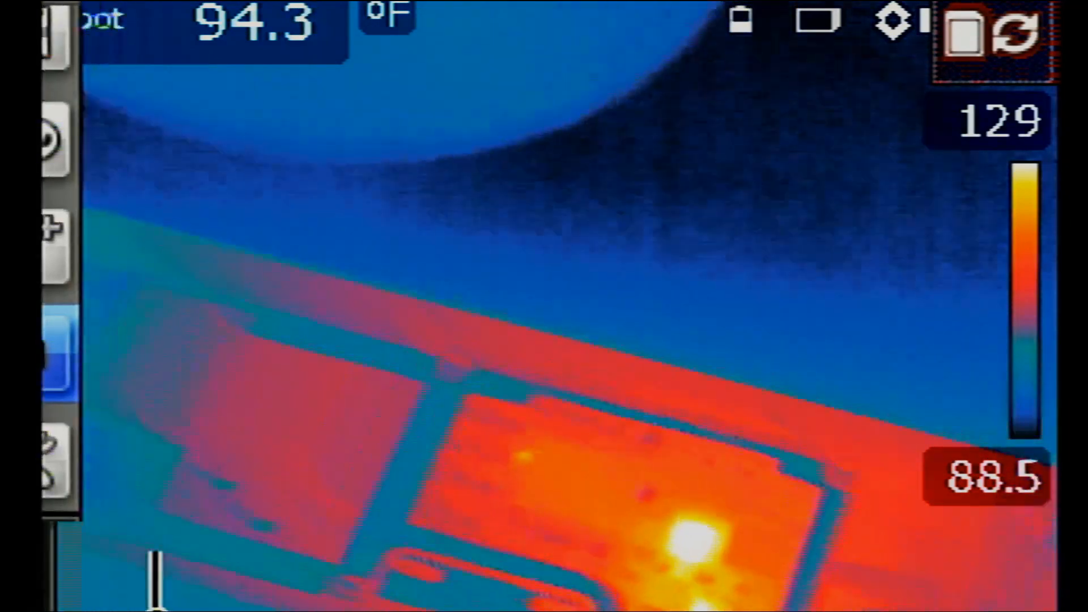
# Switch the thermal camera's temperature scale to a manual 102–123 °F range
pyautogui.click(103, 140)
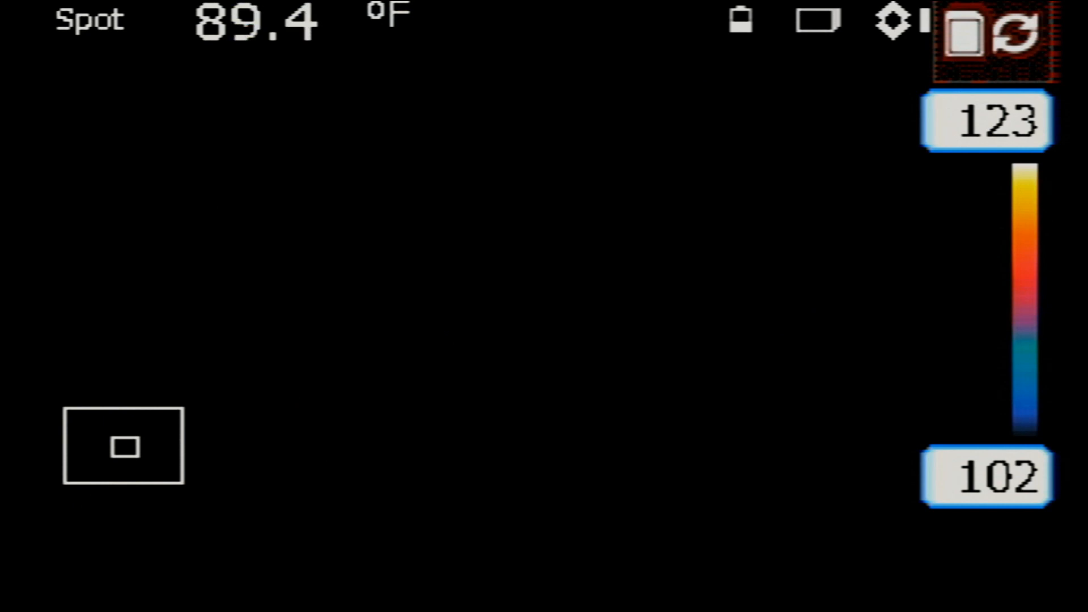
pyautogui.click(104, 38)
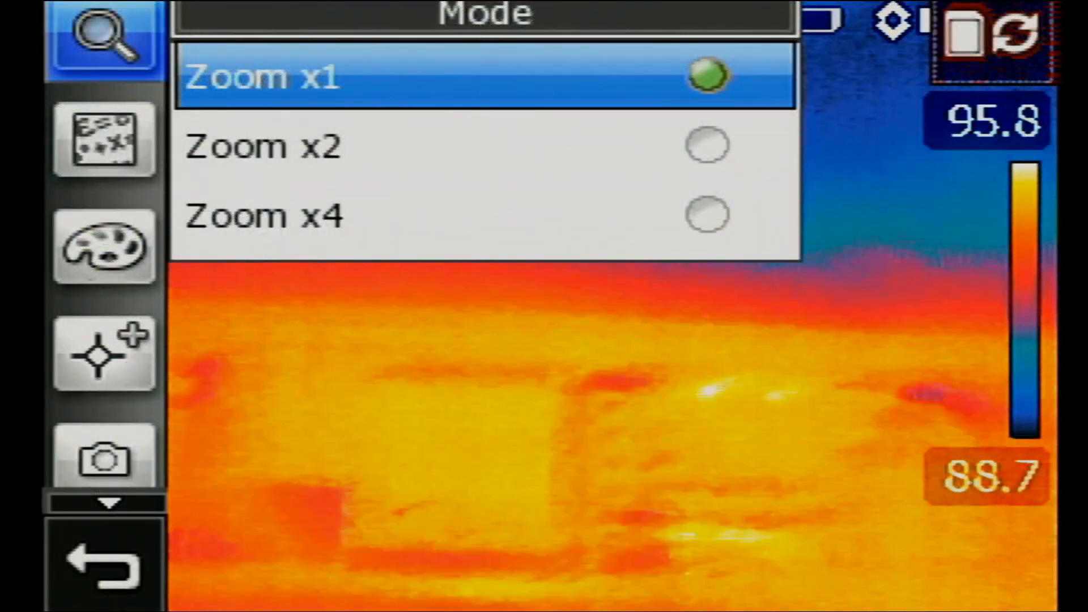